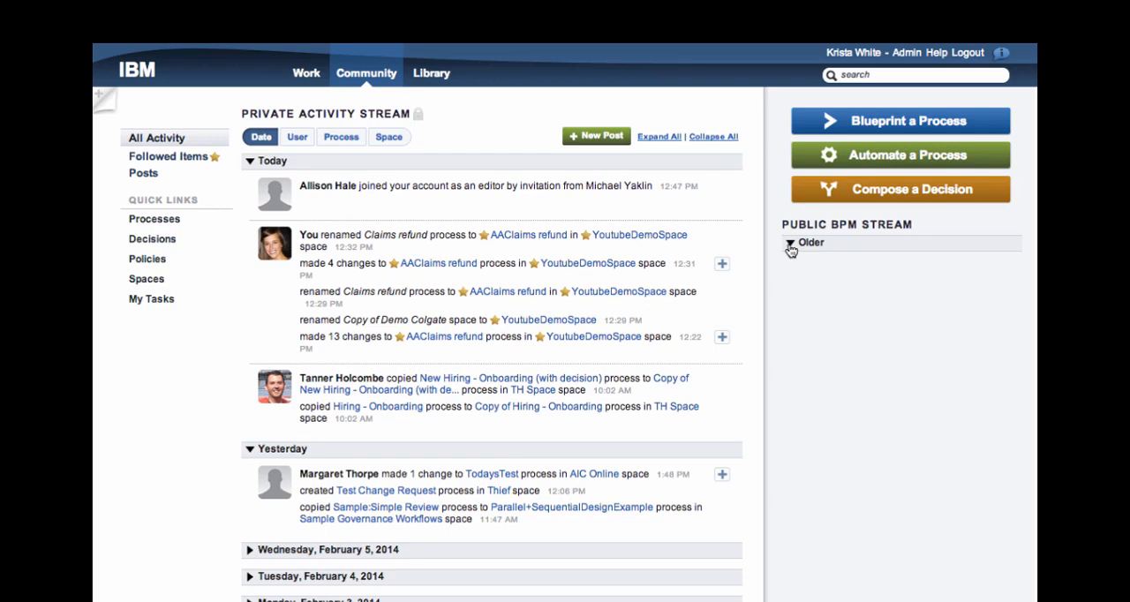
Expand the Older posts under Public BPM Stream, then open the AAClaims refund process.
click(810, 243)
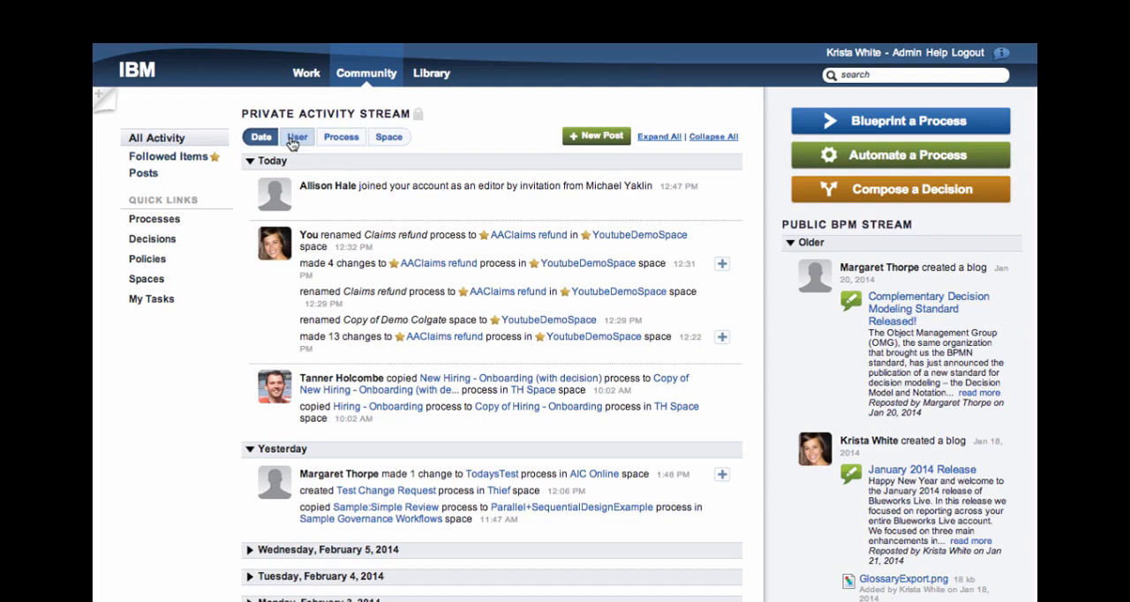
click(262, 137)
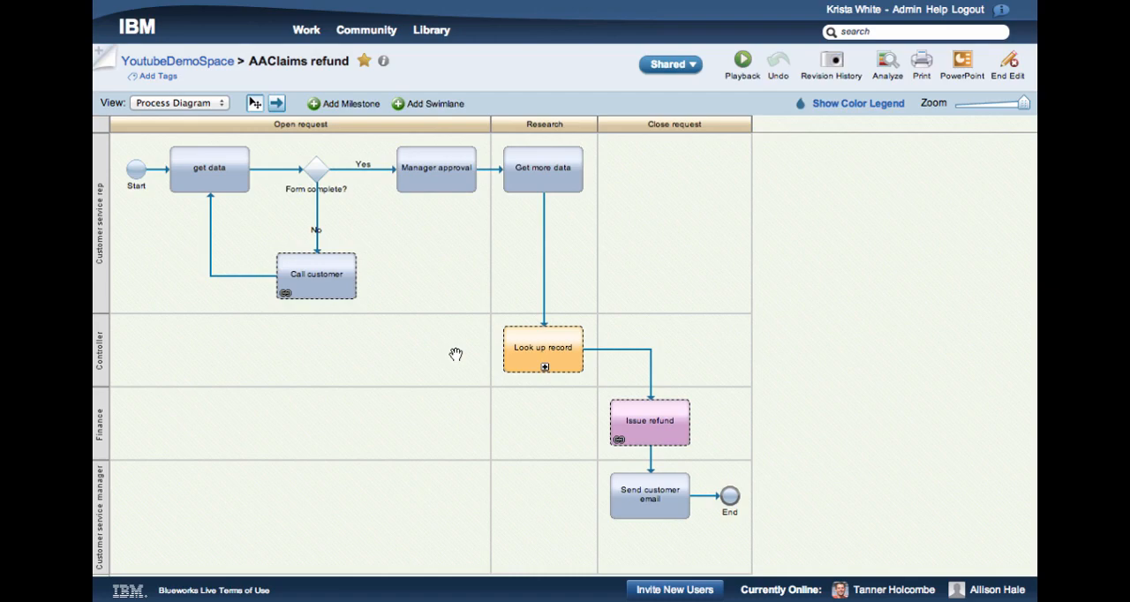
mouse_move(905, 324)
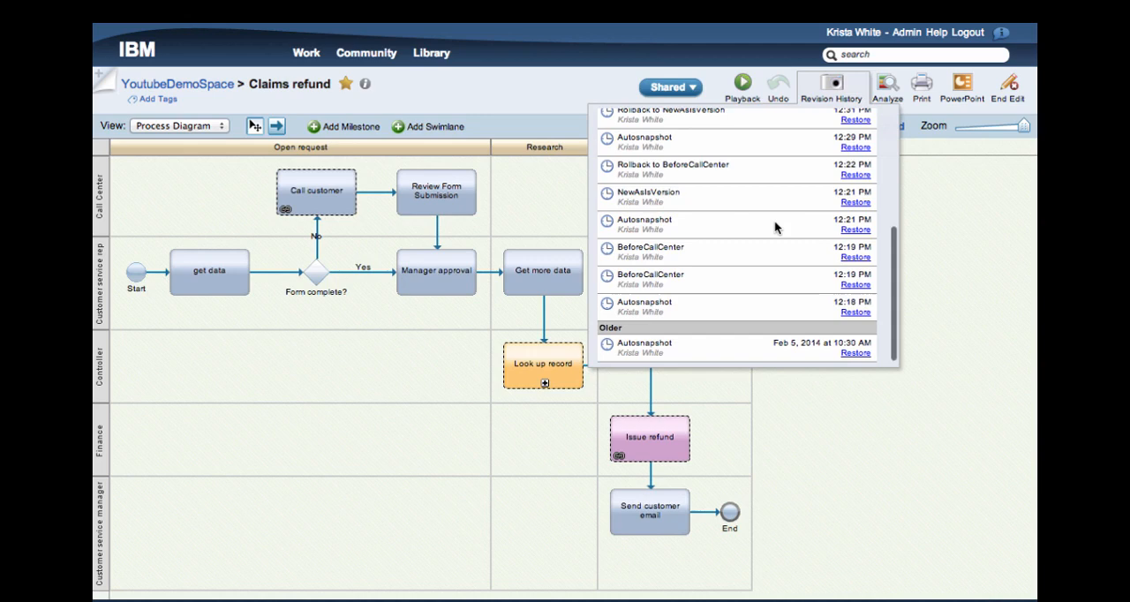
mouse_move(717, 257)
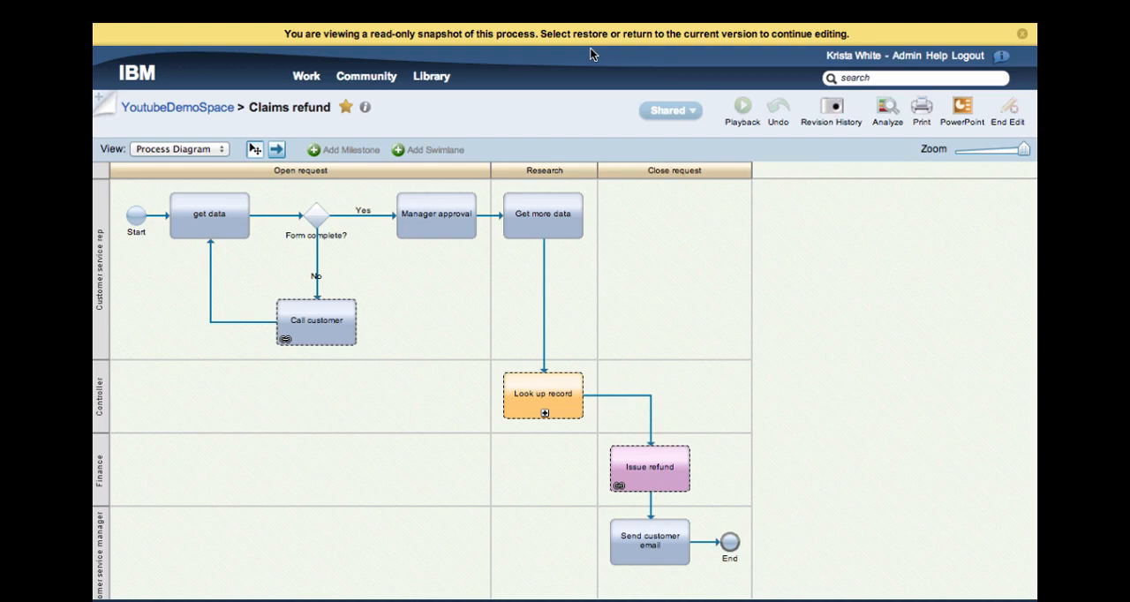
click(829, 106)
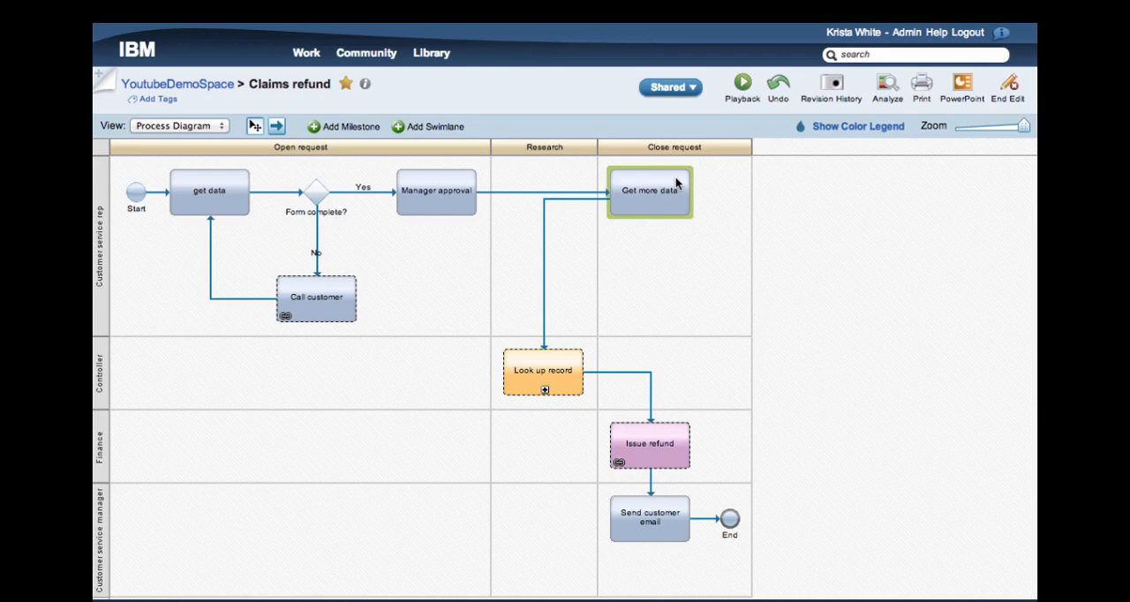
Move Get more data into the Research milestone and view the community activity stream.
drag(649, 191, 543, 191)
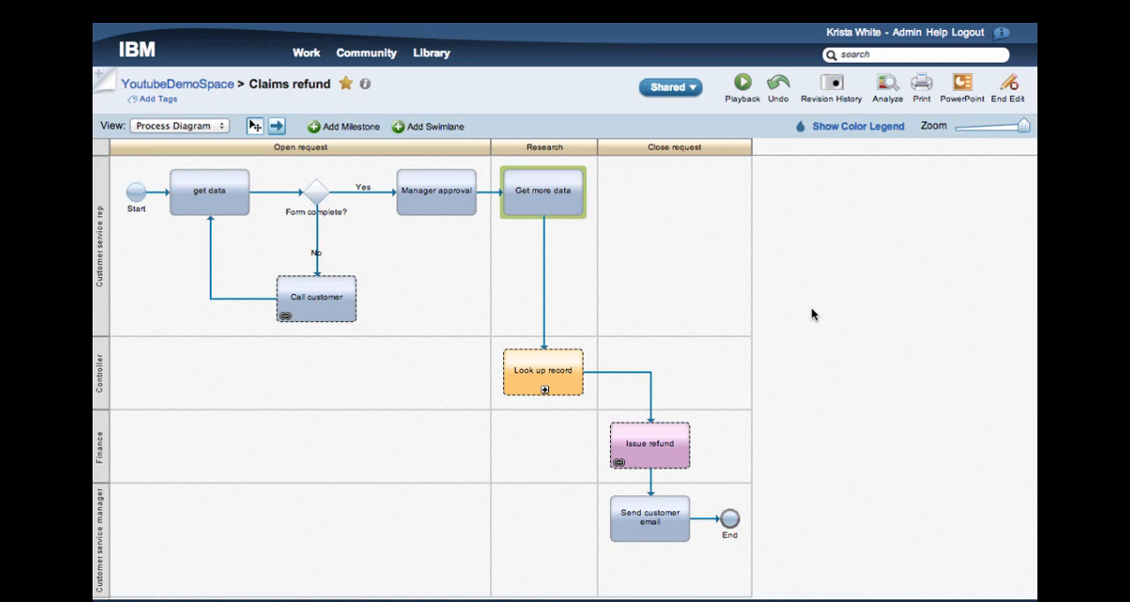
mouse_move(290, 111)
text(AA)
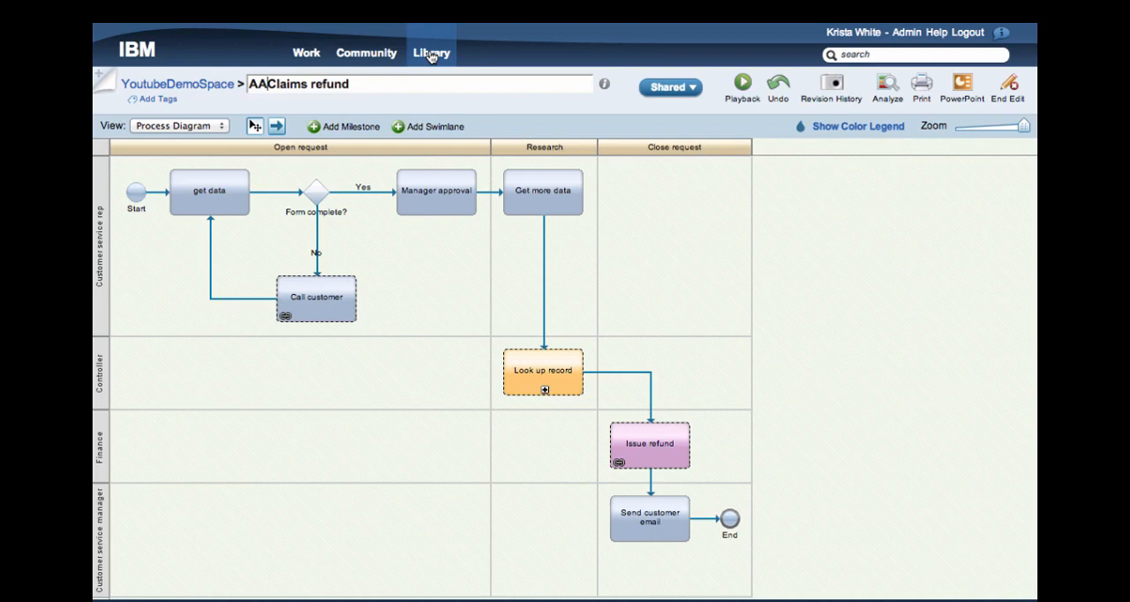
click(366, 52)
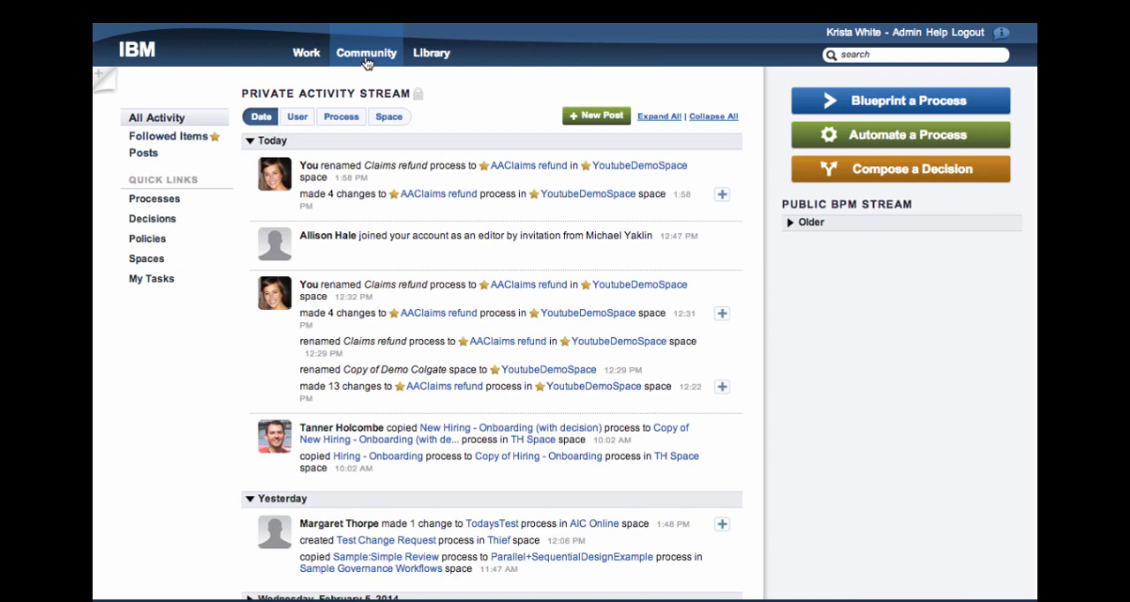
Group the activity stream by Process and expand AAClaims refund's 21 changes.
click(341, 117)
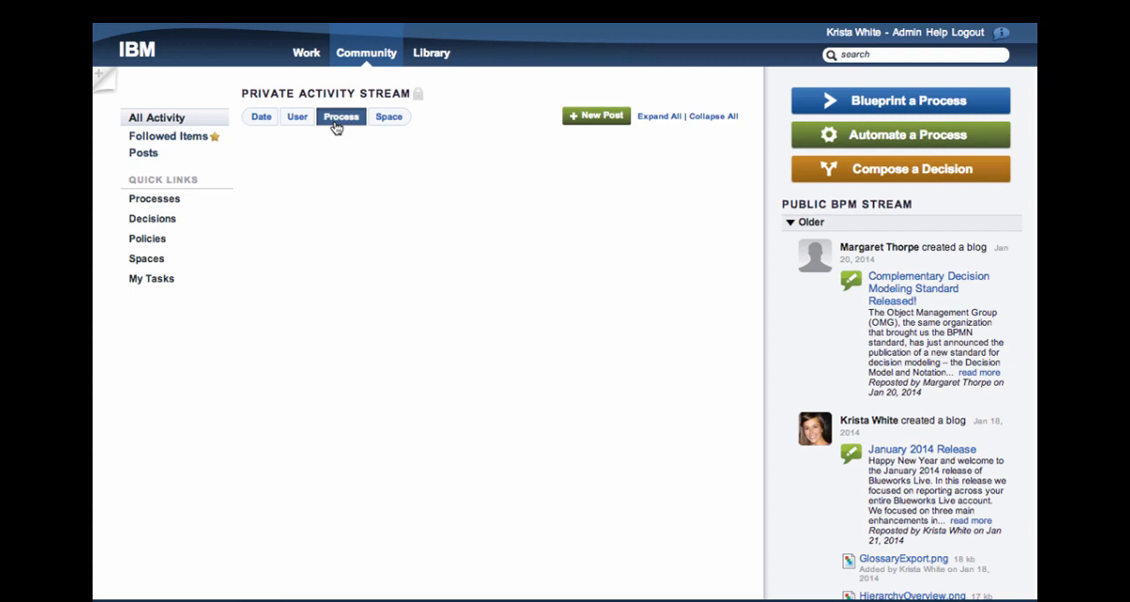
click(341, 116)
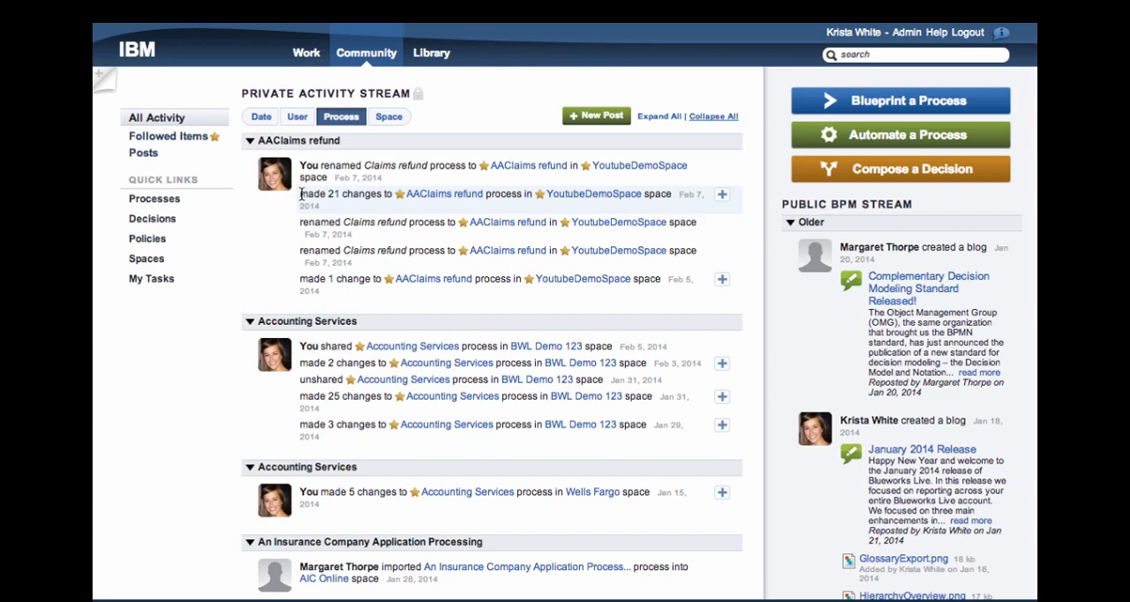
click(722, 193)
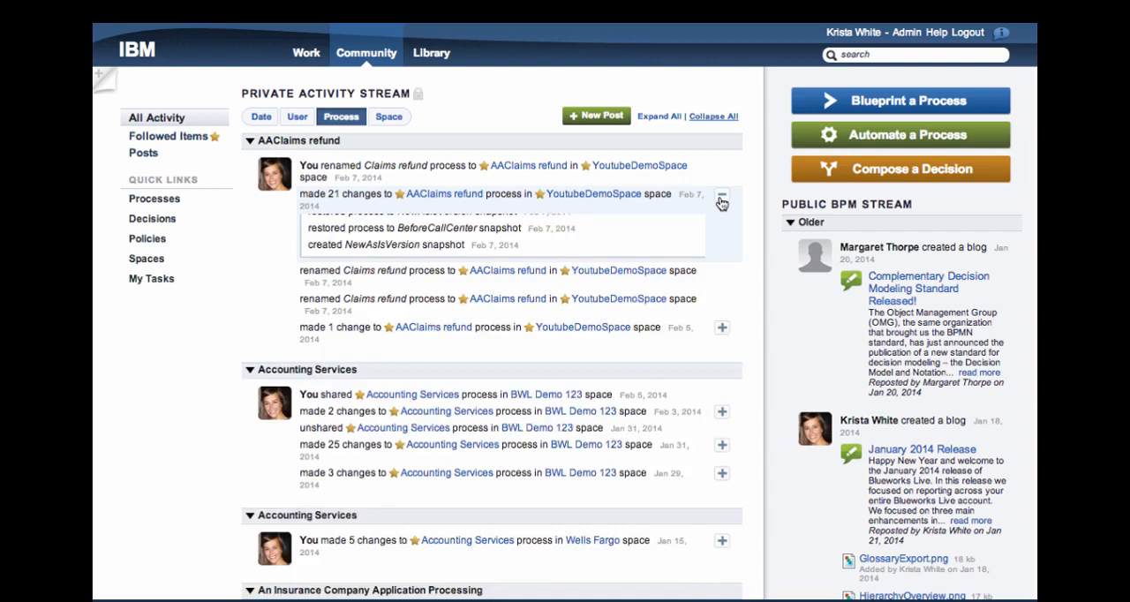
click(721, 195)
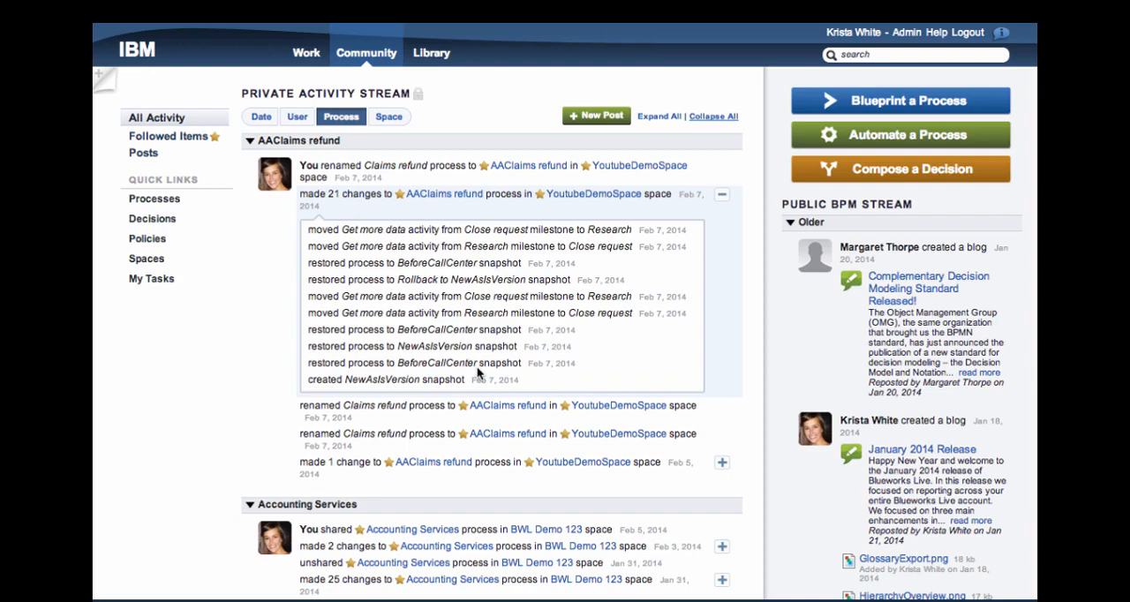
mouse_move(472, 381)
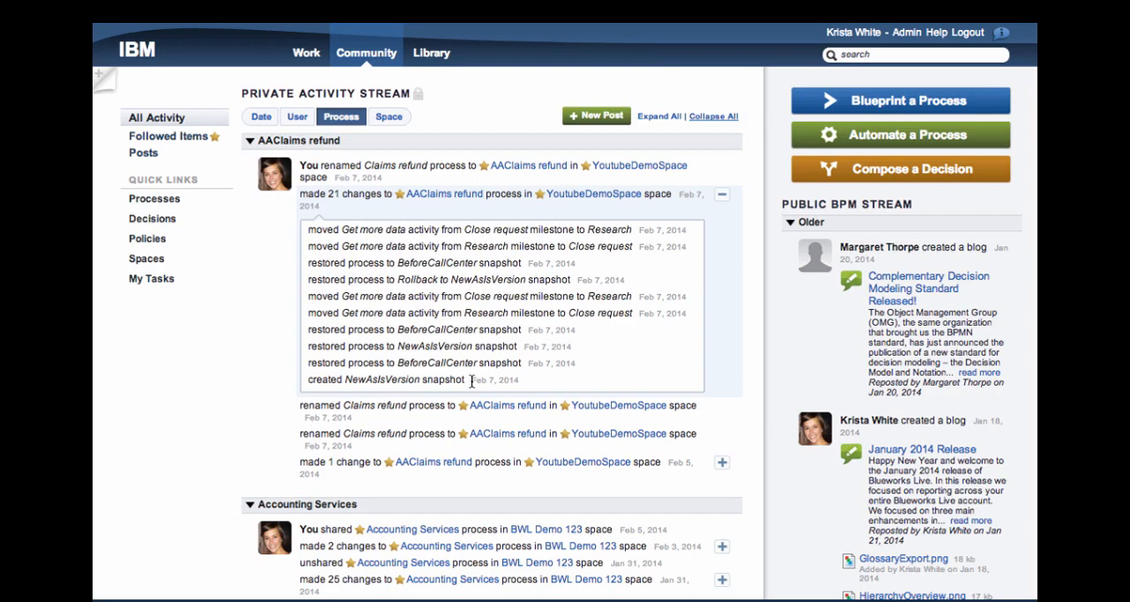
mouse_move(557, 313)
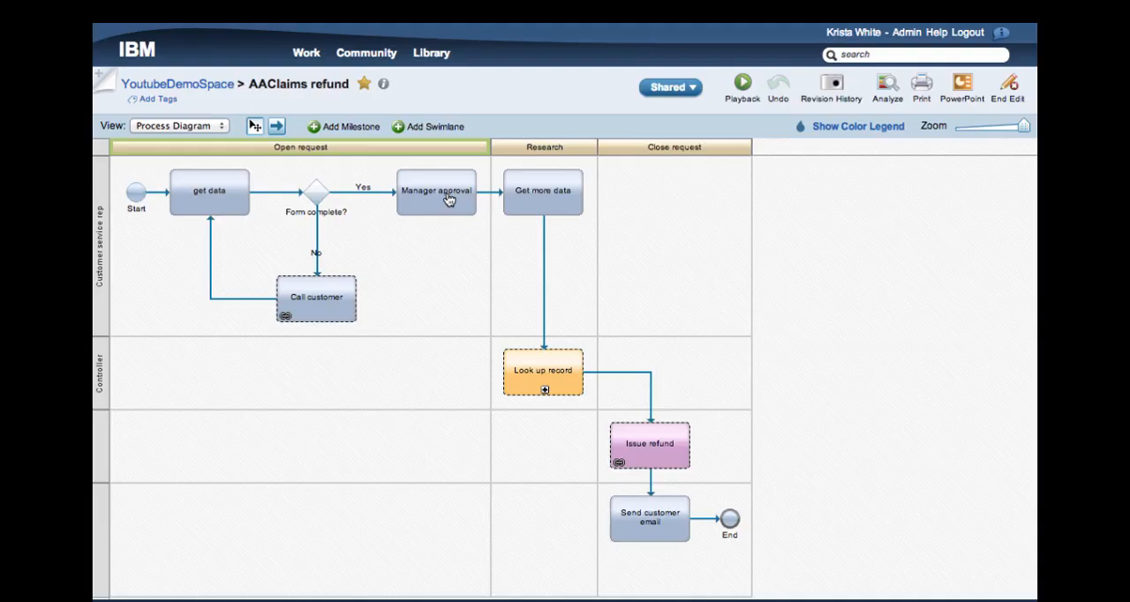
Open Revision History and start typing snapshot name 'MovedtoClo'.
click(830, 85)
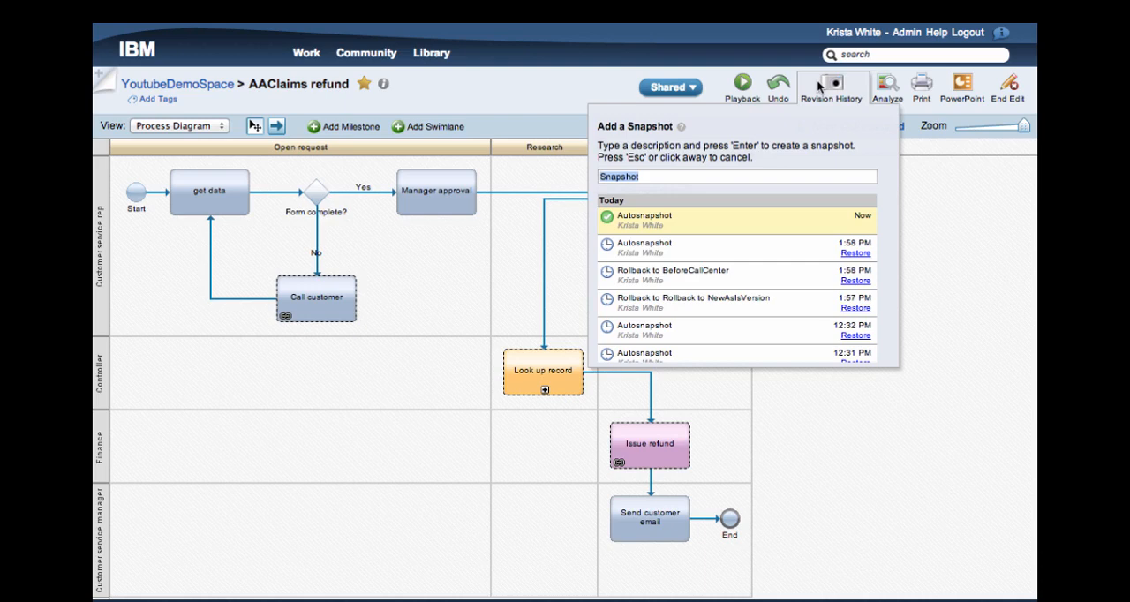
text(MovedtoClo)
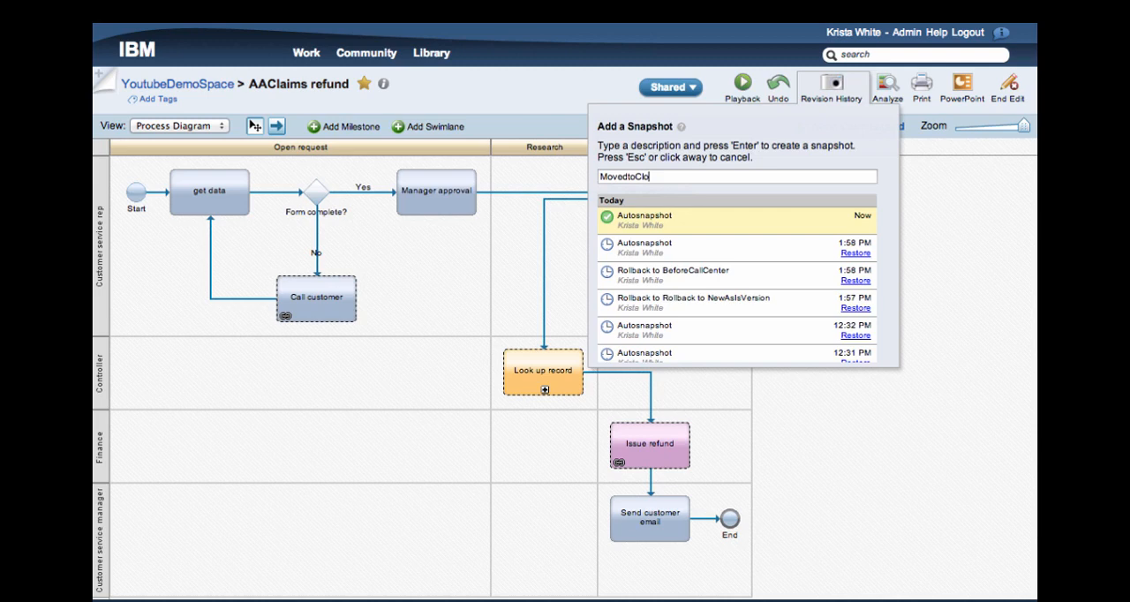